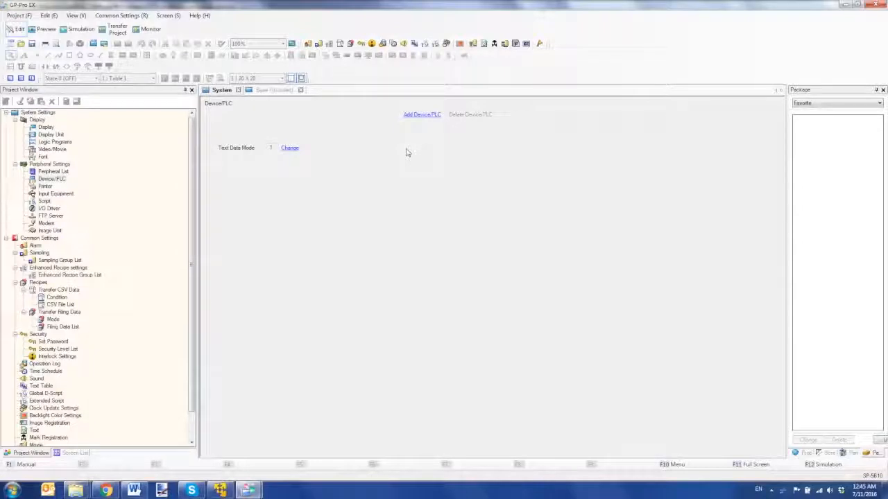
mouse_move(301, 200)
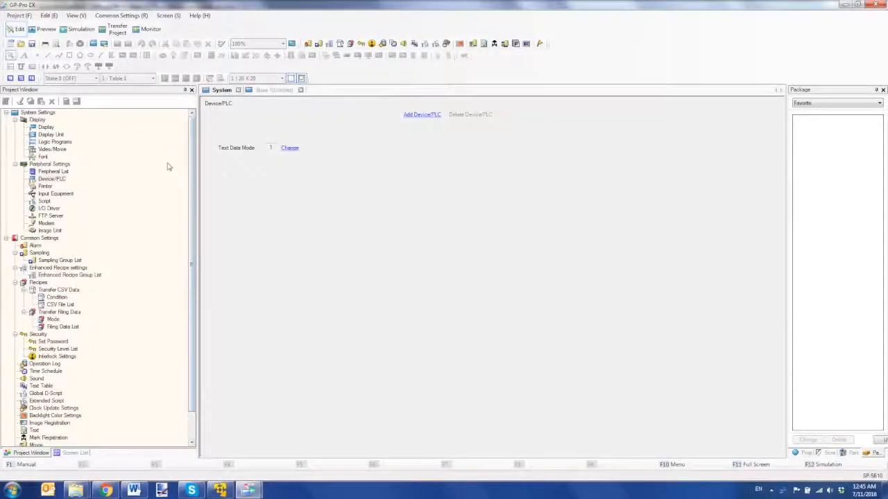
Step: Add a Rockwell Automation, Inc. EtherNet/IP device on Ethernet (TCP)
click(52, 179)
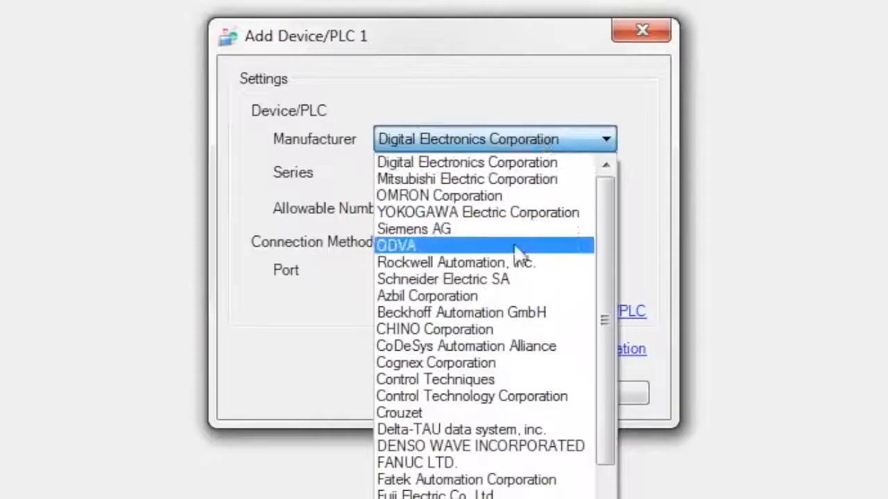
click(456, 262)
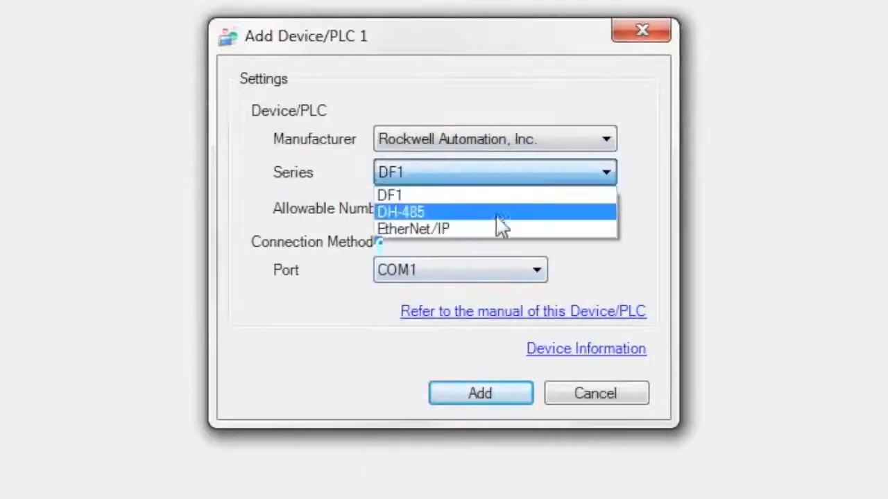
click(413, 229)
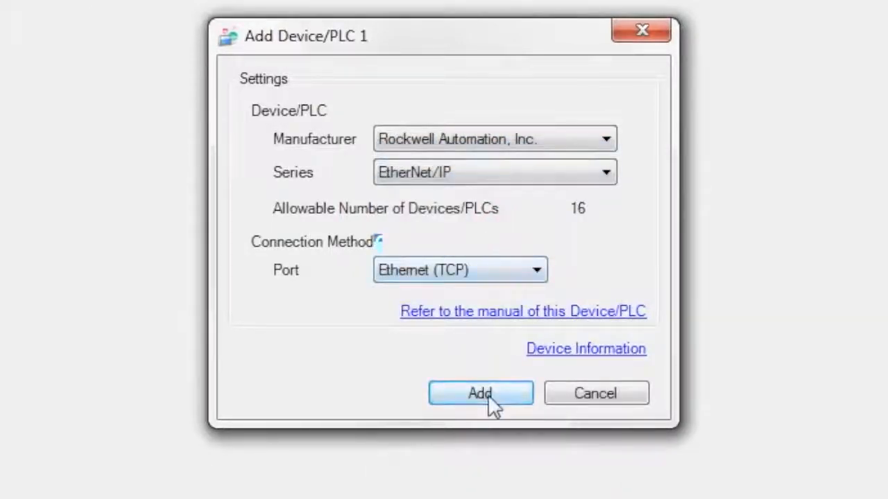
click(480, 393)
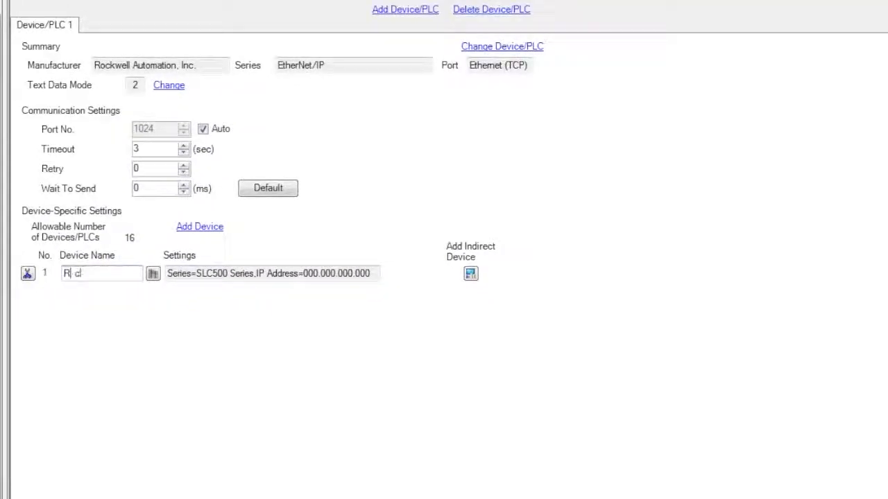
Step: Type the device name 'Rockwell' for device 1
text(ckwel)
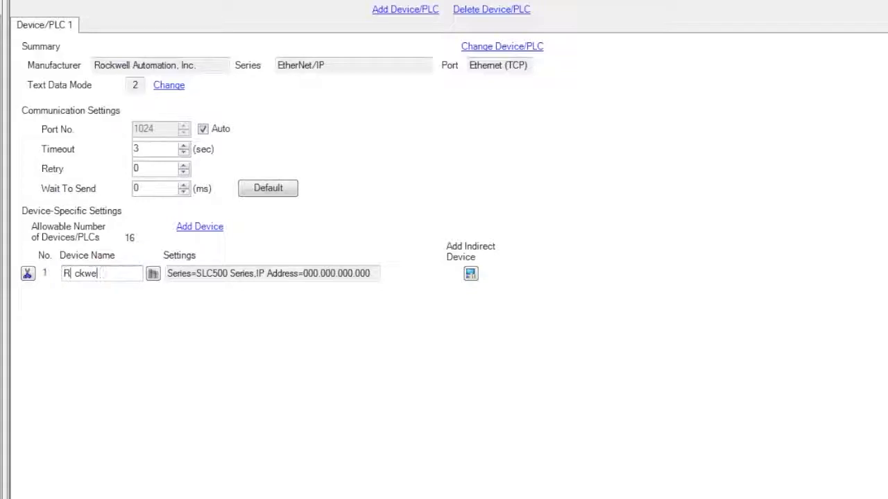
mouse_move(68, 298)
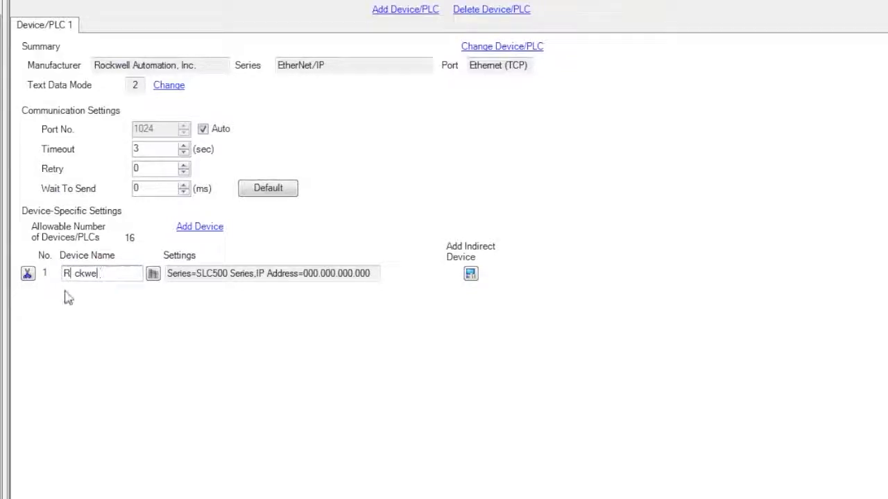
Step: Set the series to Control/Compact/Flex Logix Series Native and IP to 192.168.001.101
click(152, 273)
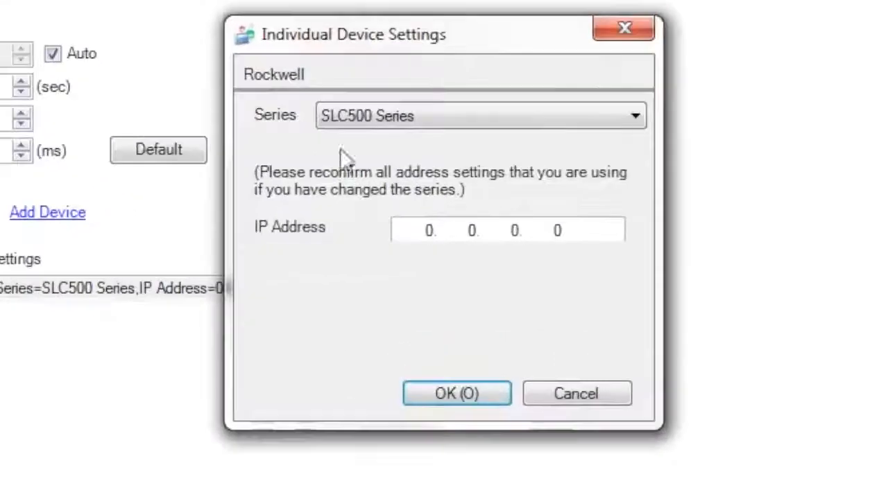
click(632, 115)
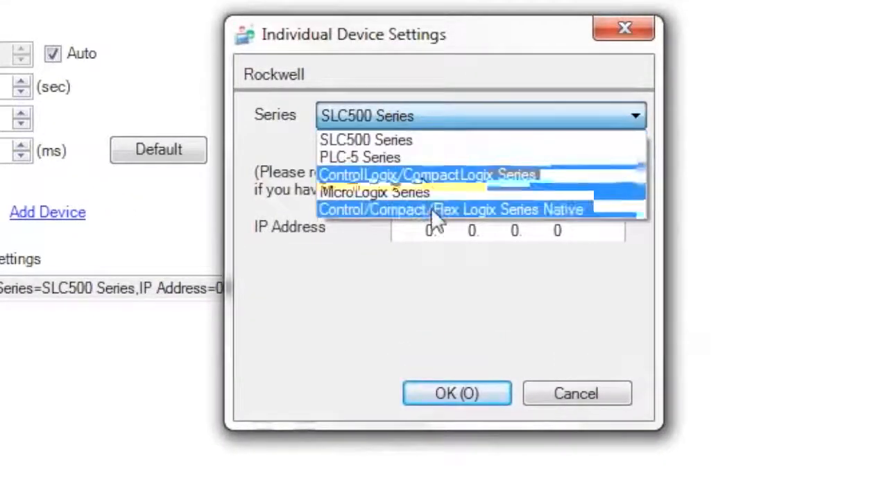
click(451, 209)
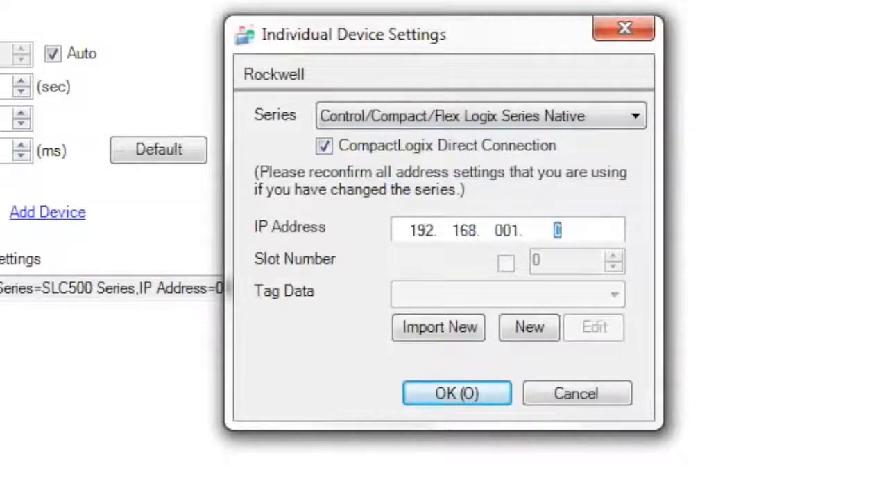
text(101)
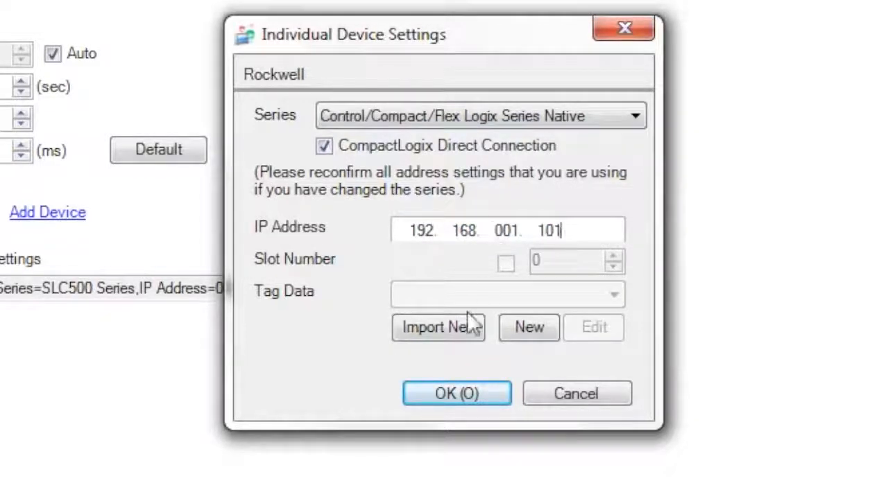
Step: Import tags from CLogix.L5K, accept the summary, and open the tag list
click(438, 328)
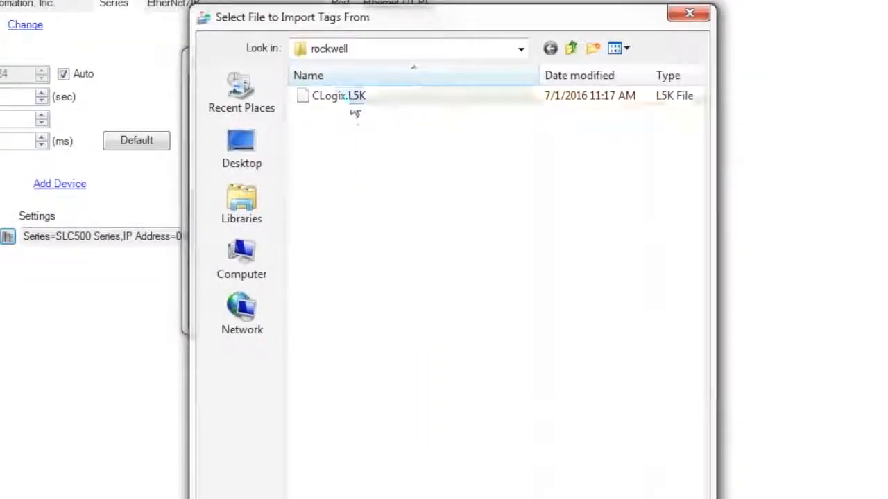
double_click(338, 95)
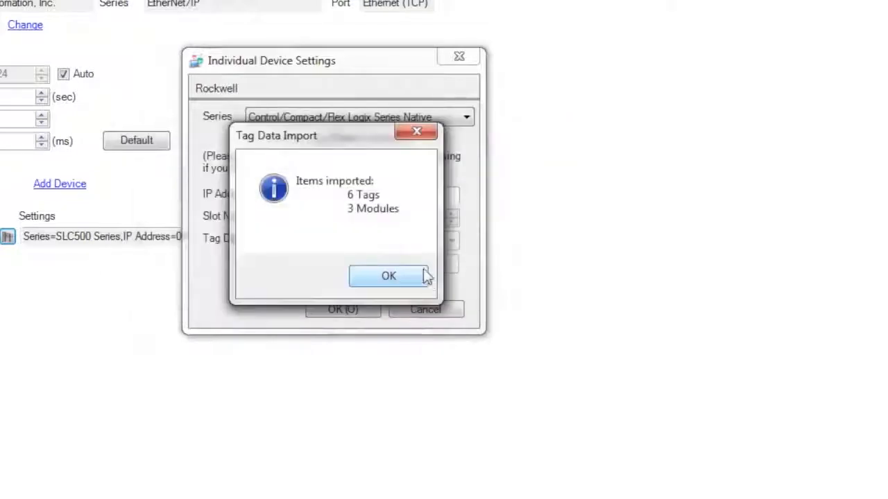
click(388, 276)
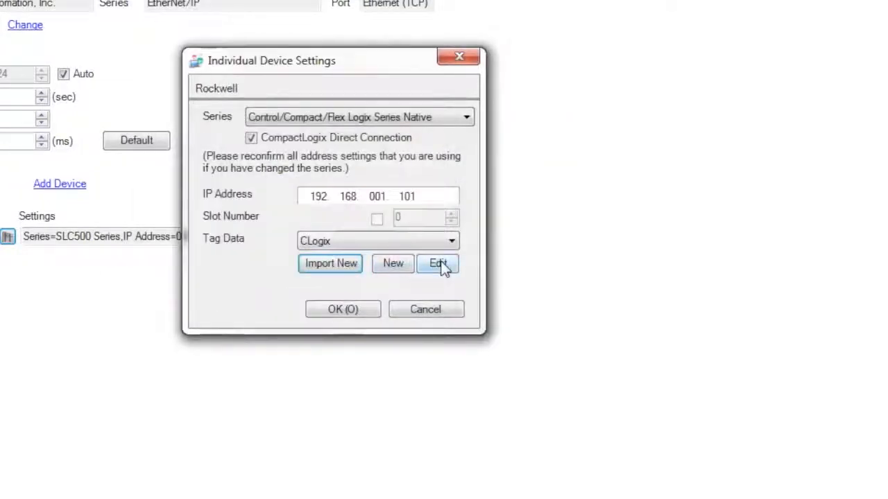
click(438, 262)
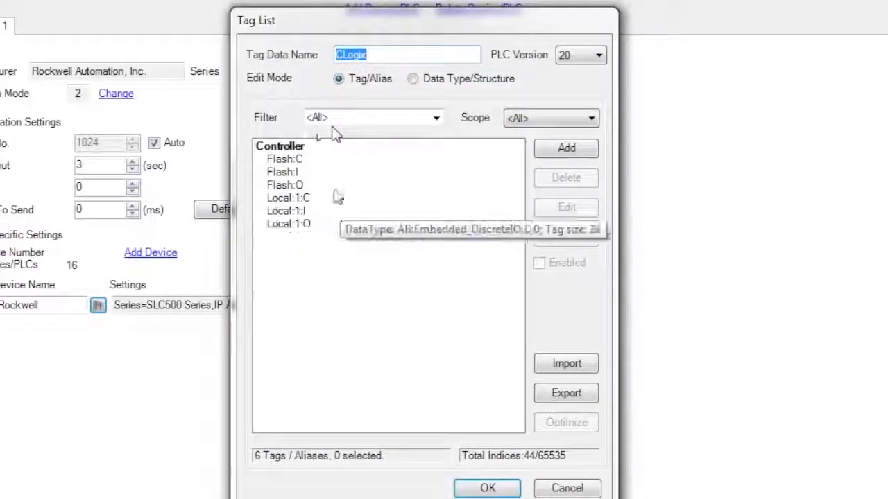
mouse_move(284, 184)
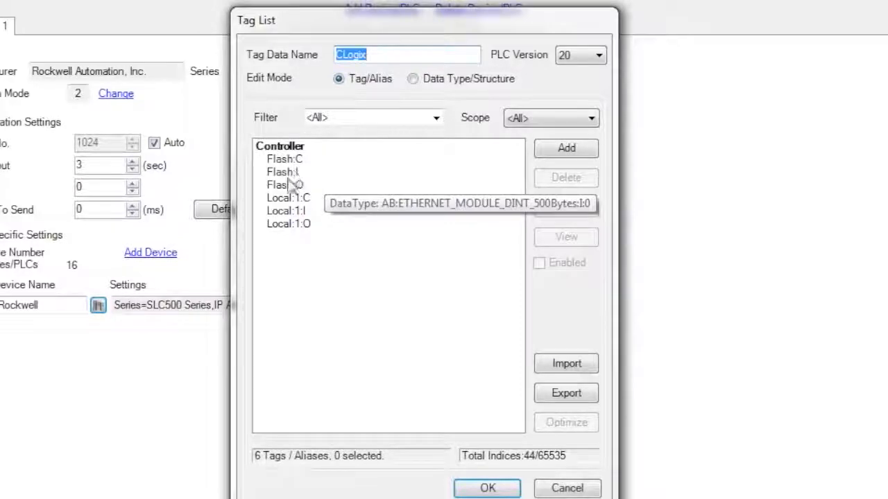
mouse_move(295, 186)
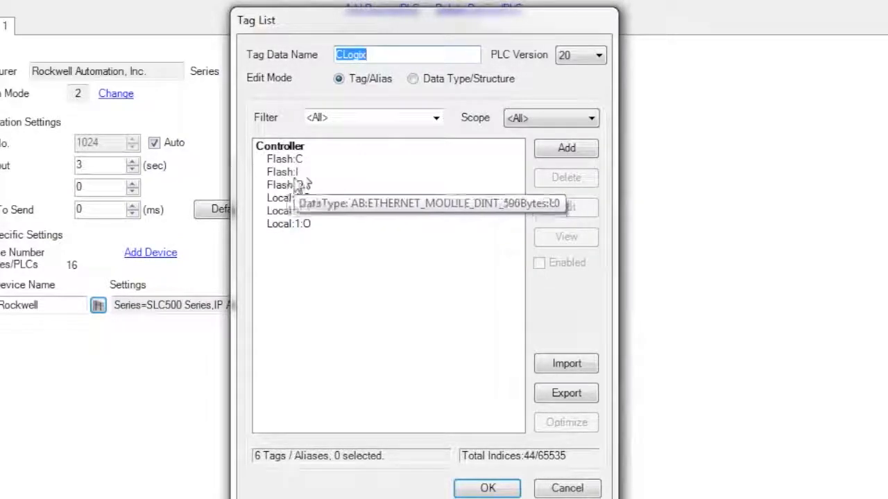
mouse_move(461, 334)
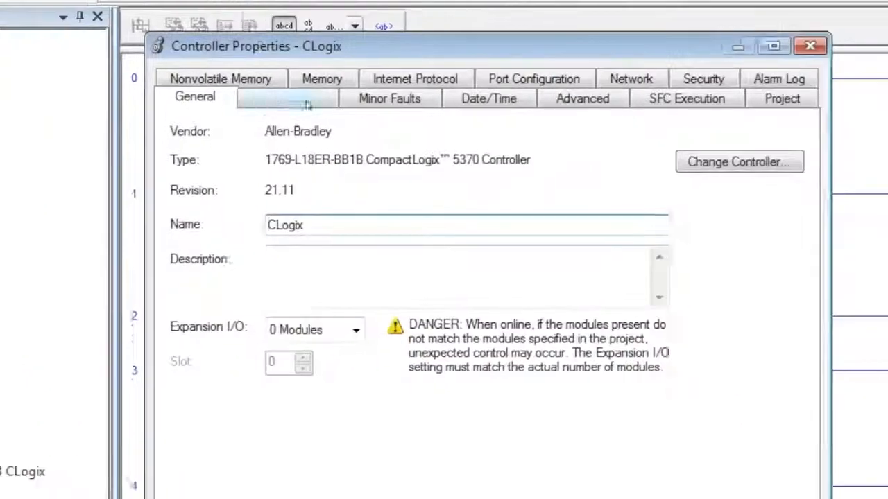
Step: Review the CLogix controller's Internet Protocol tab, then open the module catalog
click(415, 78)
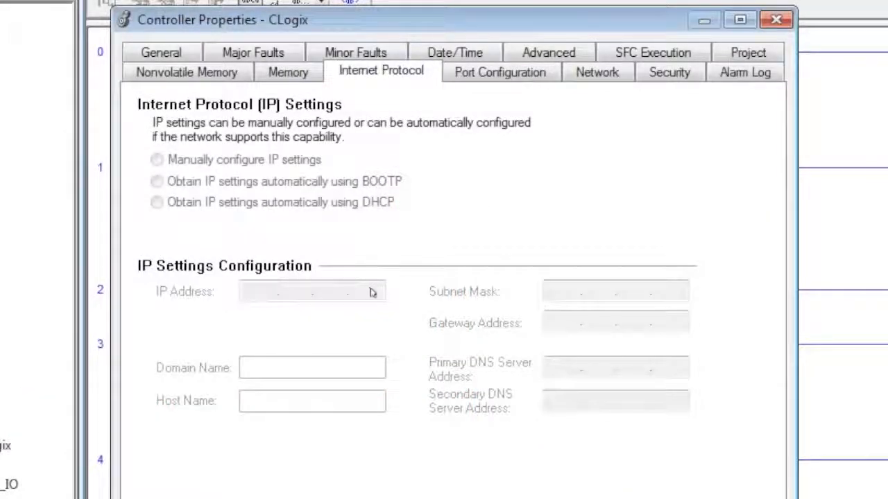
mouse_move(331, 291)
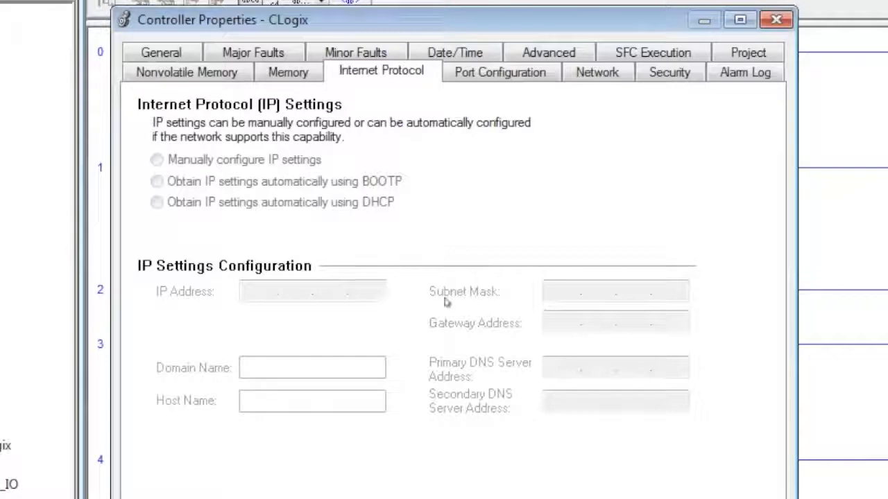
mouse_move(599, 292)
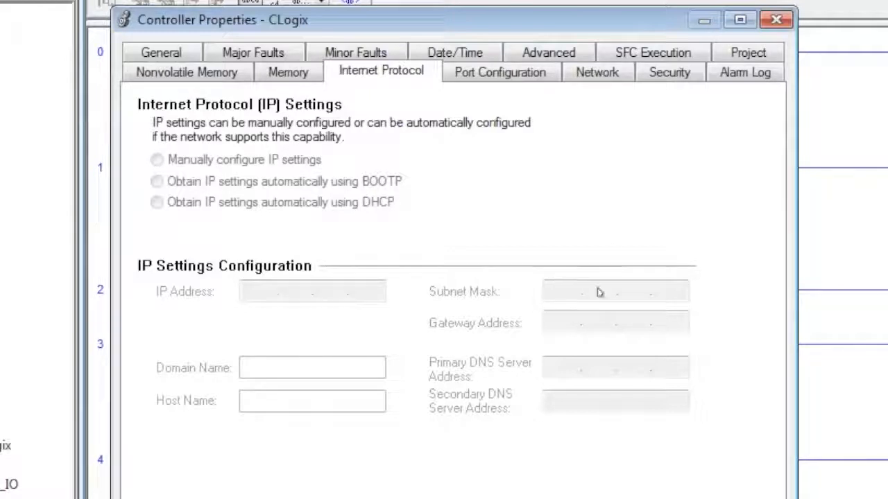
mouse_move(561, 496)
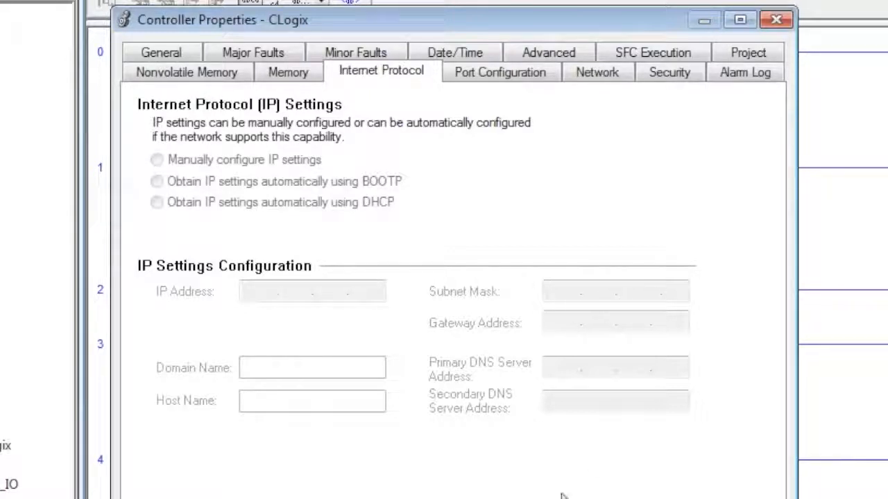
click(776, 19)
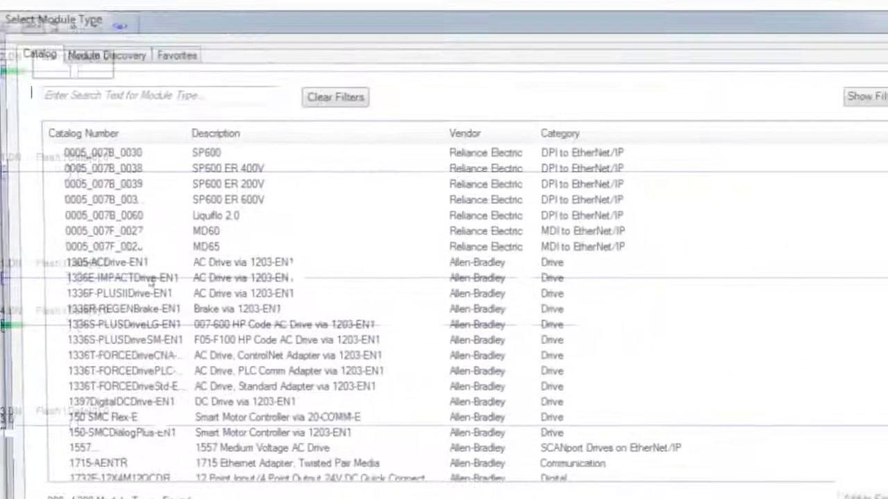
Step: Search the module catalog for 'gener' to filter to generic Ethernet entries
text(ge)
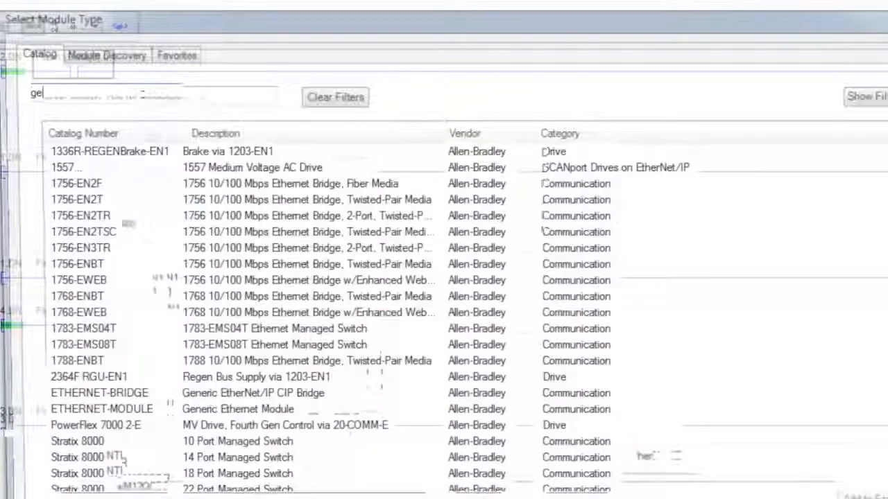
text(ner)
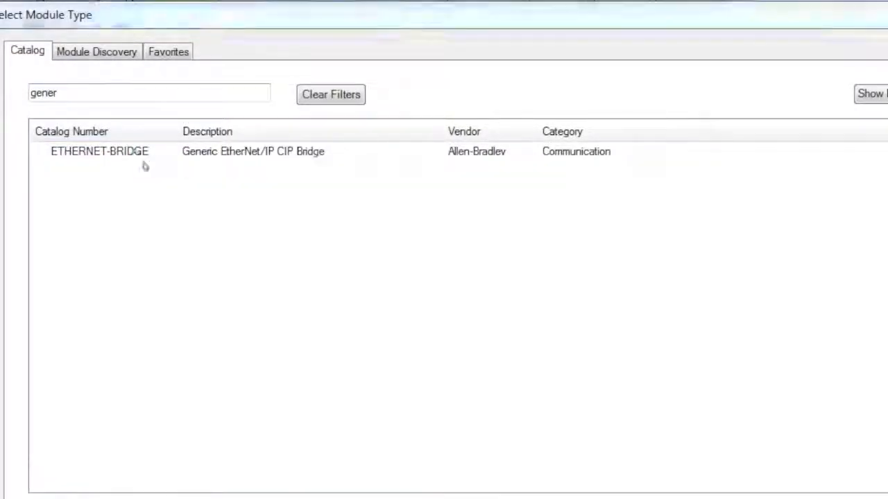
Step: Create ETHERNET-MODULE 'Flash' with Data - DINT format at IP 192.168.1.100
double_click(99, 152)
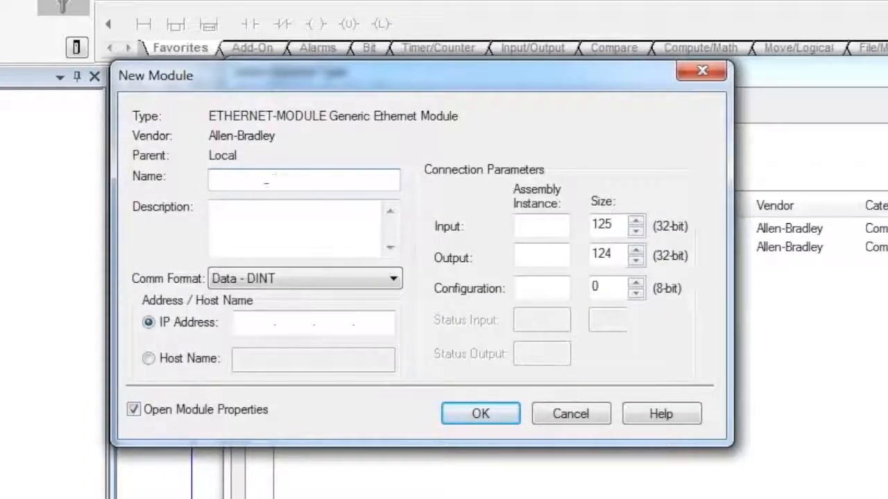
text(F)
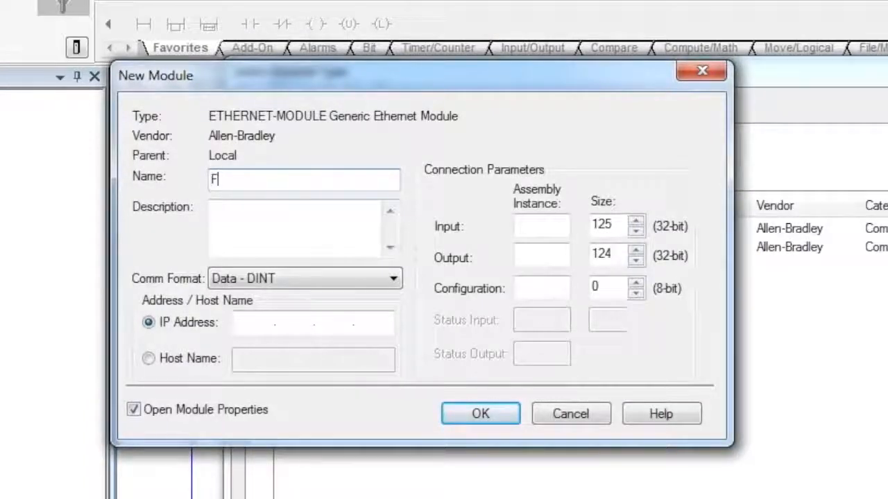
text(lash)
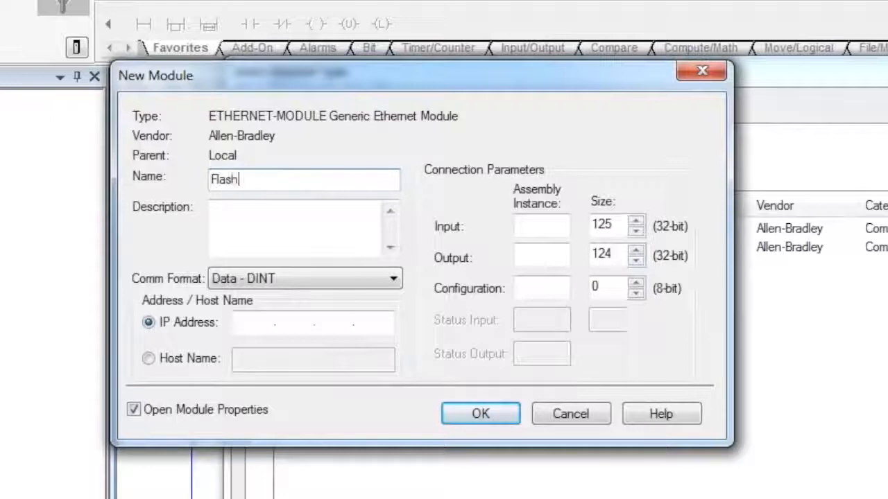
click(392, 278)
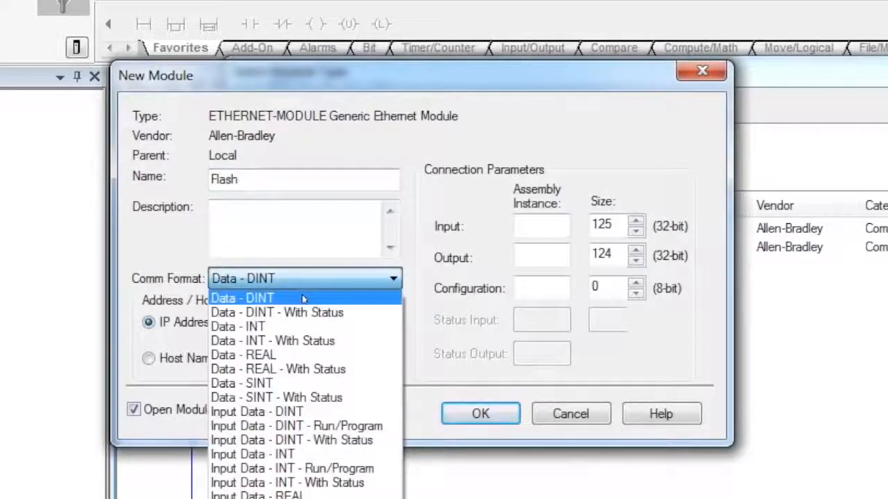
click(242, 297)
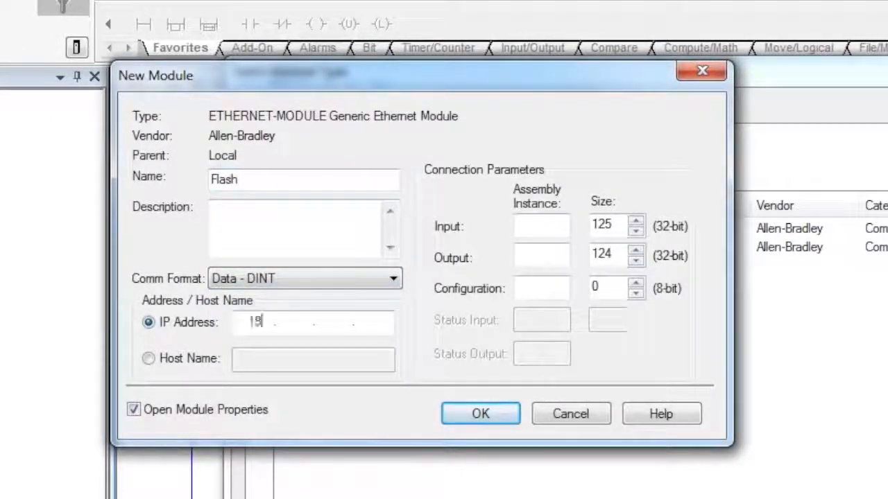
text(192.168)
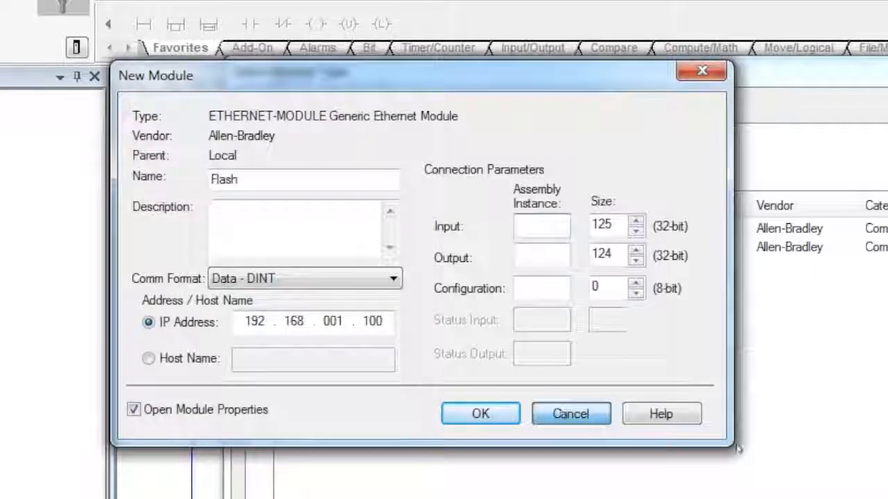
click(479, 413)
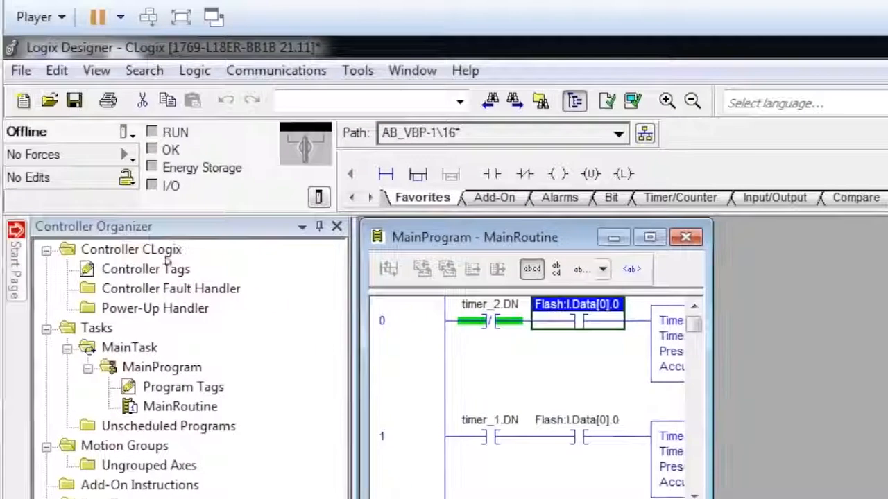
Step: Expand Controller Tags down to Flash:I.Data[0] bits, then open the Switch/Lamp address dialog
double_click(146, 269)
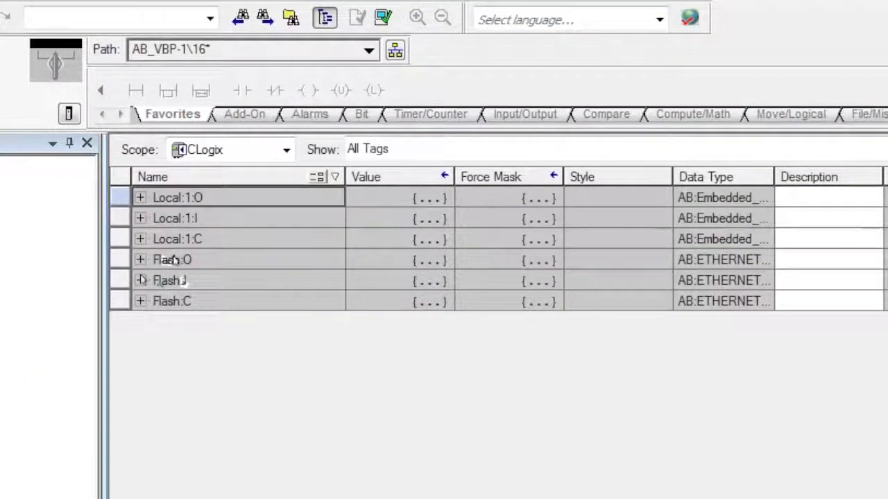
click(140, 281)
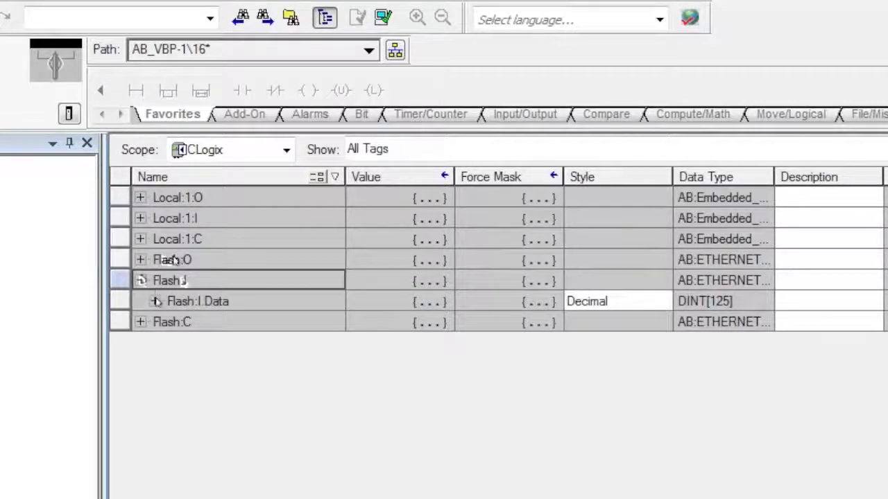
click(155, 301)
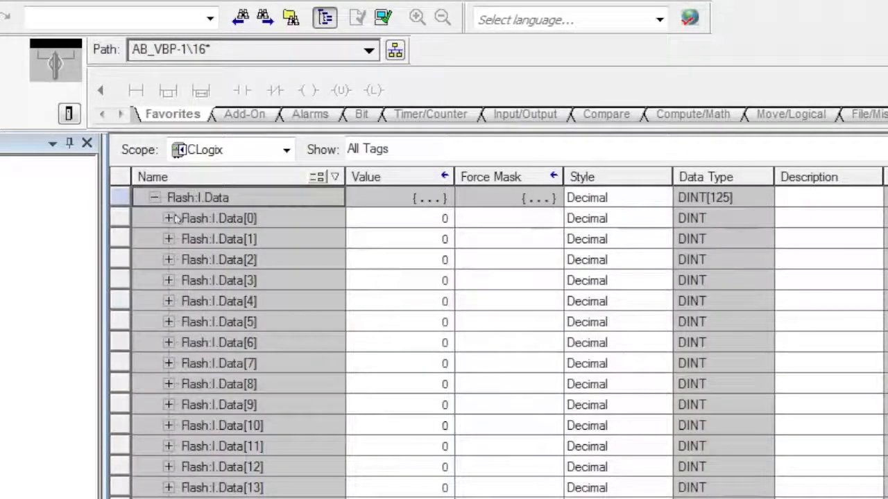
click(169, 218)
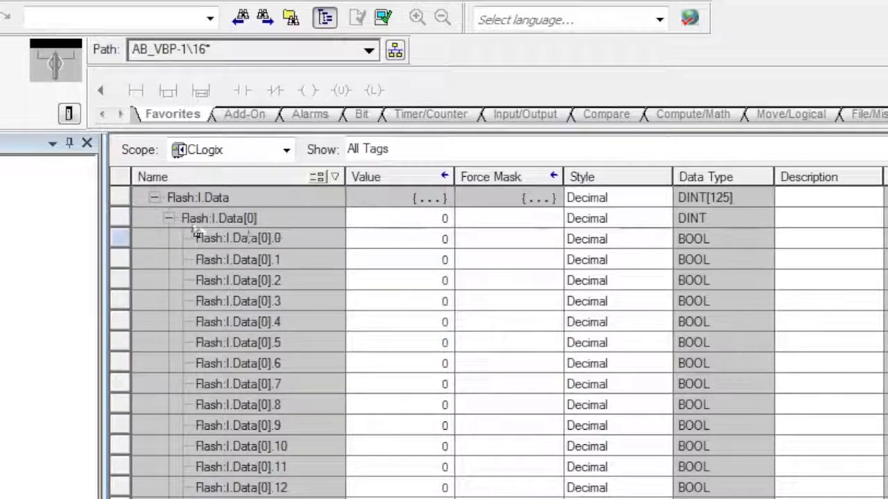
mouse_move(418, 236)
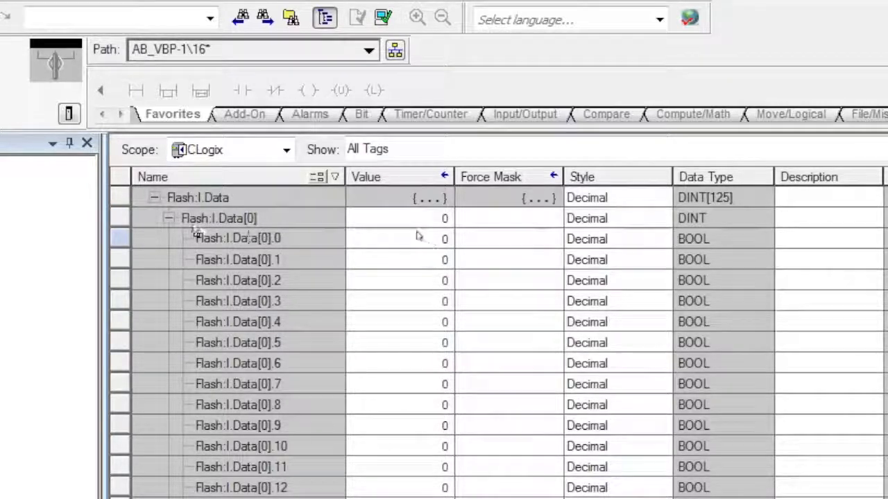
double_click(445, 239)
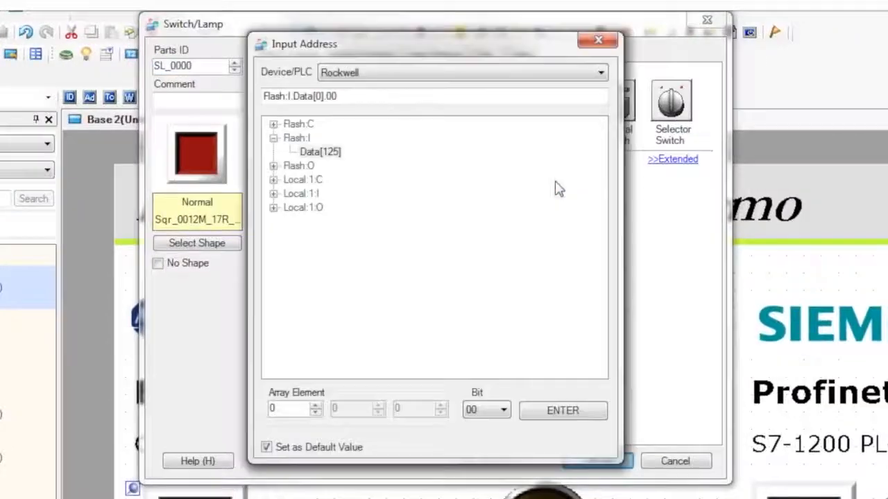
mouse_move(306, 148)
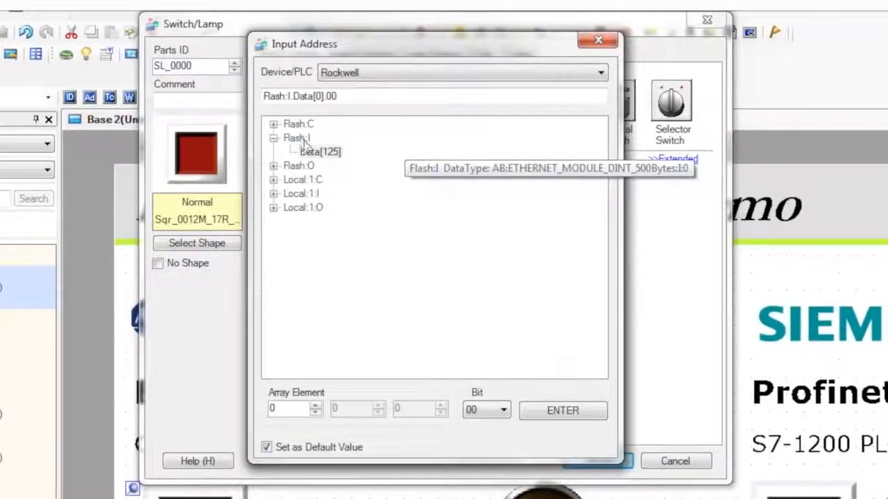
Step: Choose the Flash input data array as the switch's address
click(320, 151)
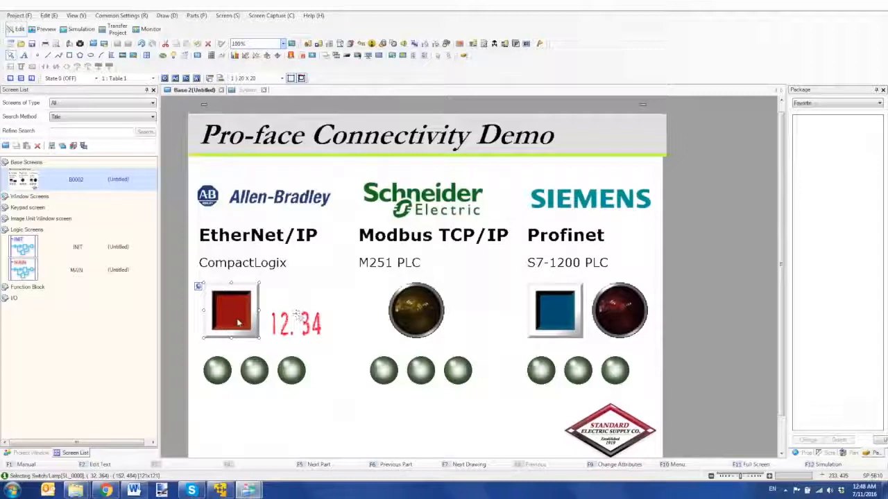
Step: Select the 12.34 numeric display part and open its Data Display dialog
click(295, 323)
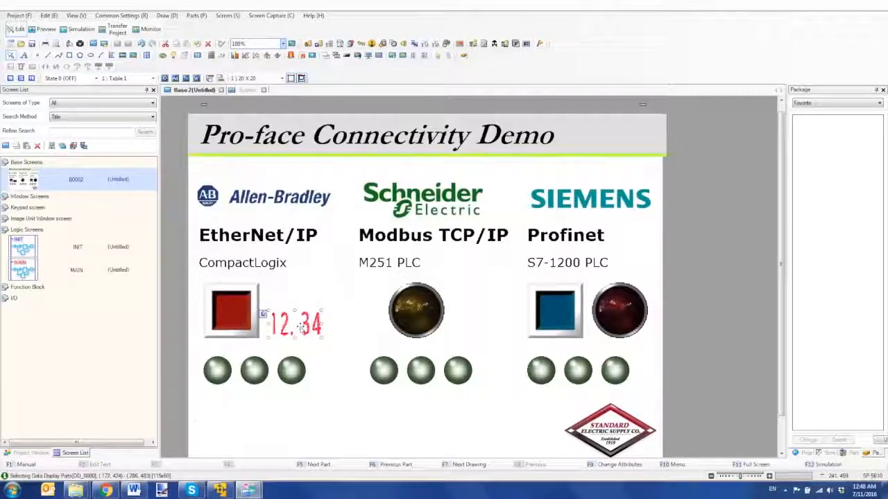
double_click(295, 324)
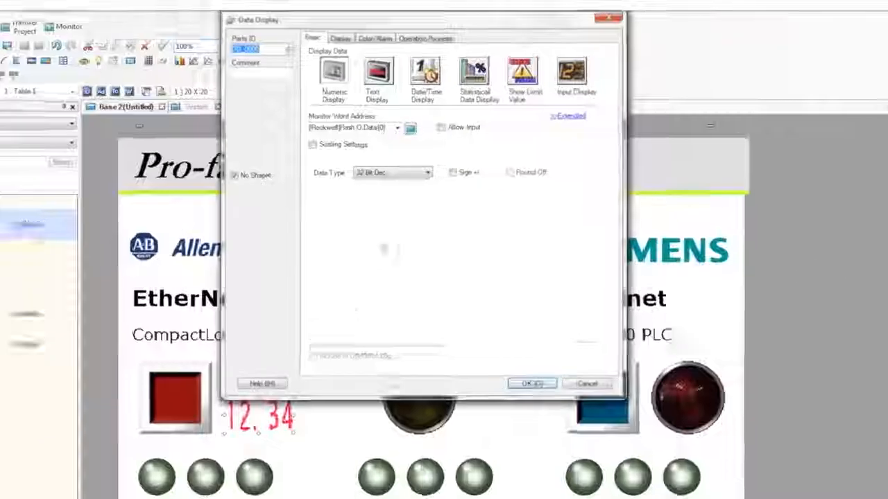